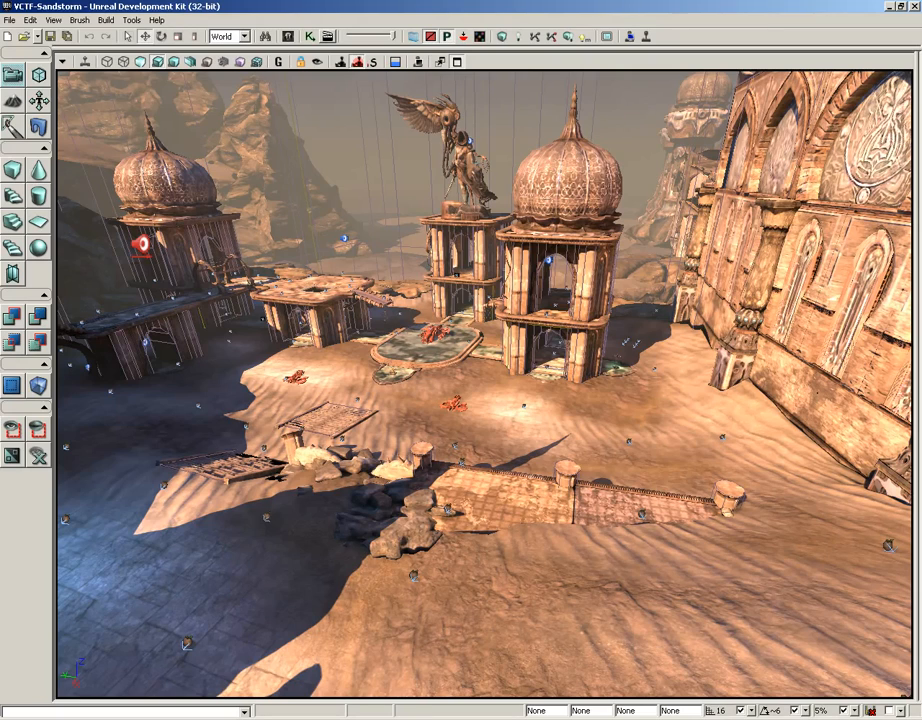
mouse_move(358, 62)
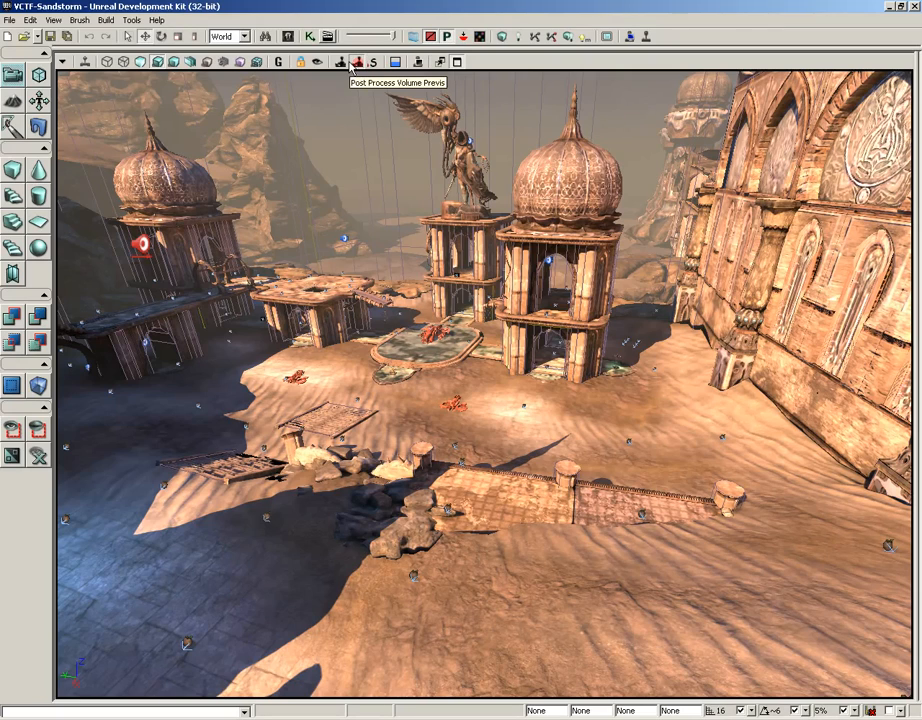
mouse_move(372, 62)
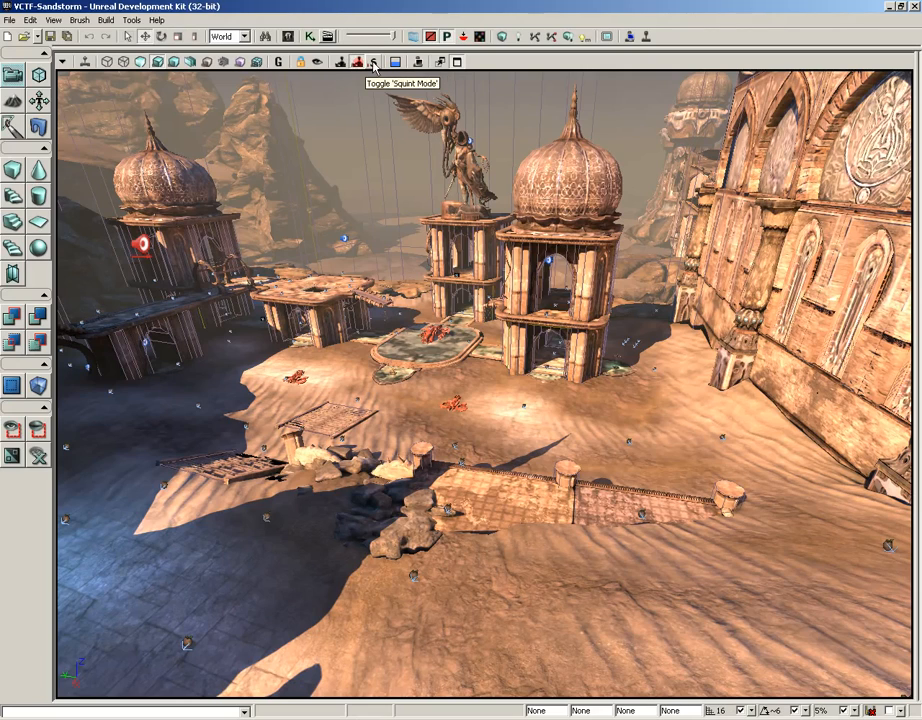
mouse_move(394, 62)
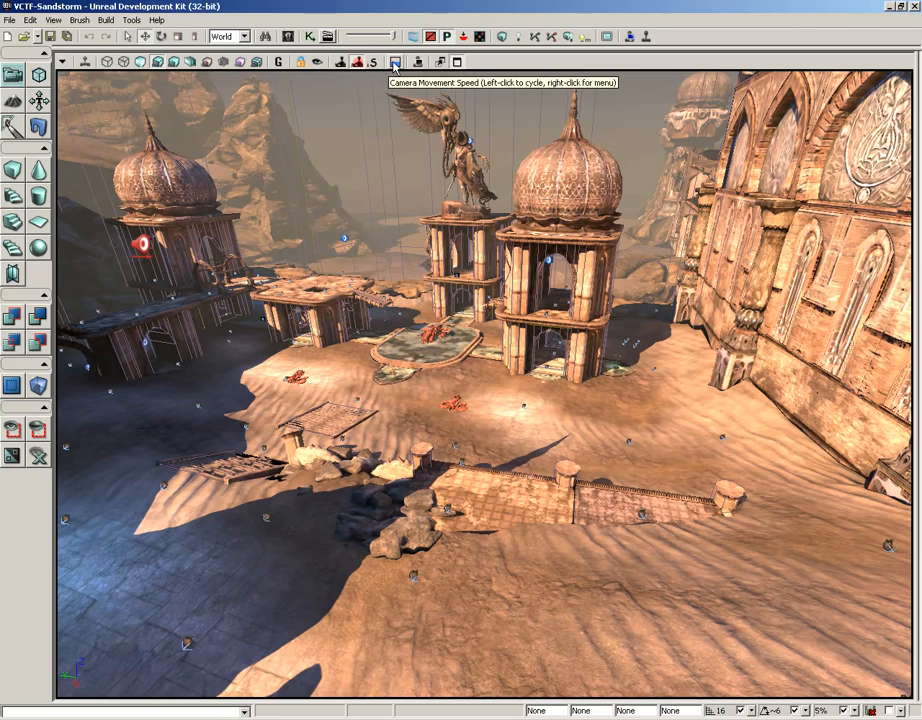
mouse_move(418, 62)
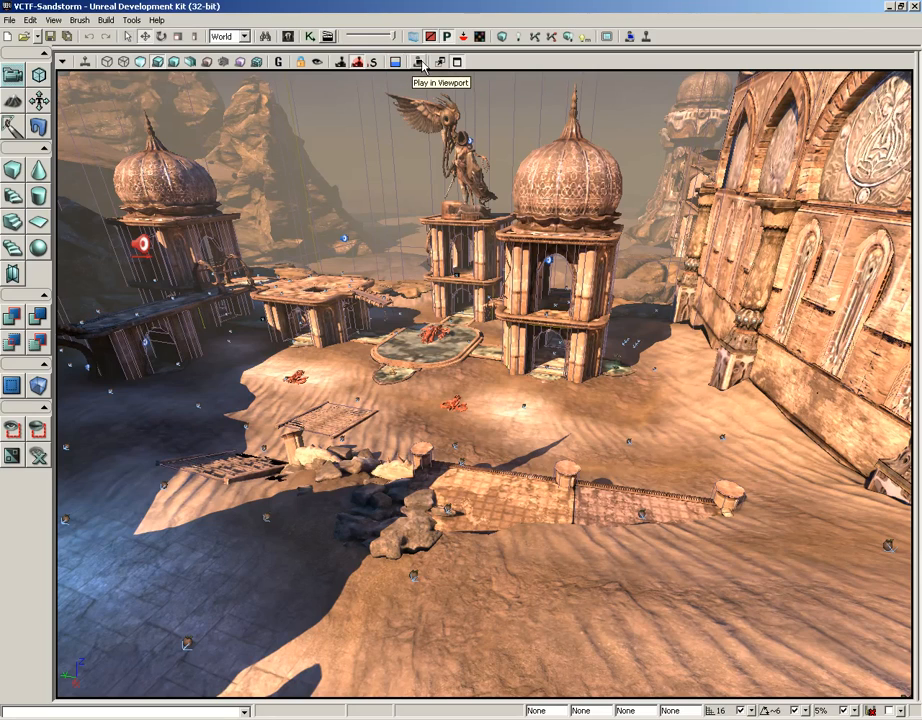
mouse_move(457, 62)
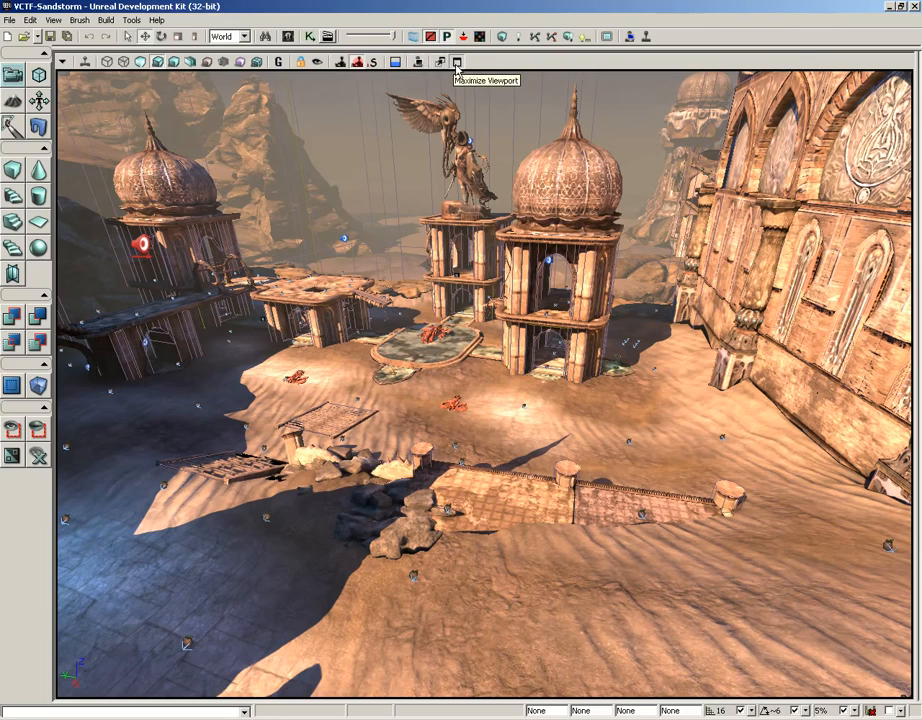
Restore the four-viewport layout and fly the perspective camera toward the cliffside walkways and statue
click(456, 62)
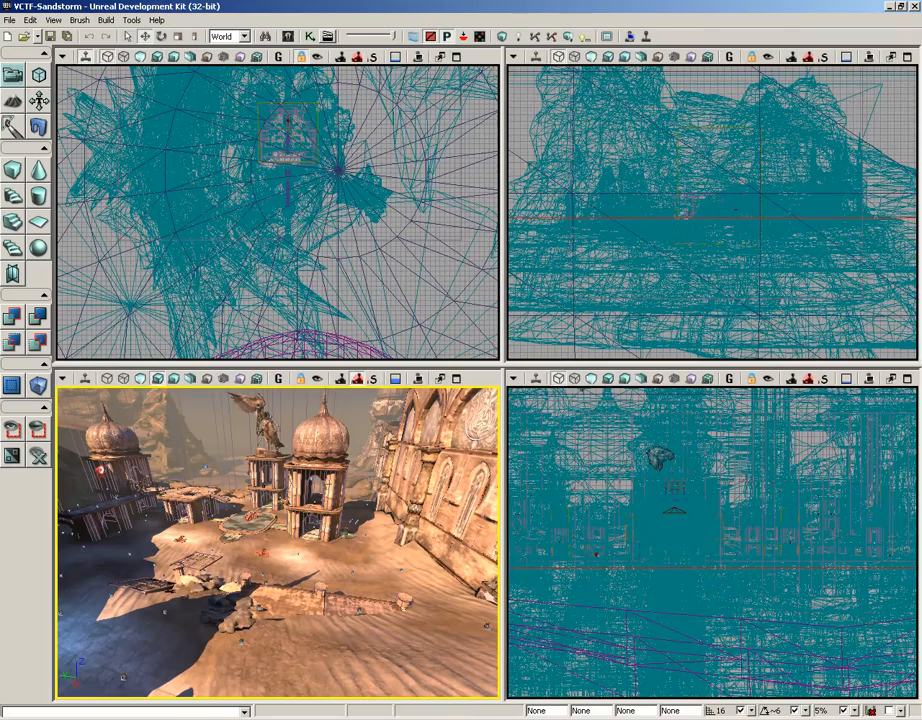
drag(280, 540, 230, 500)
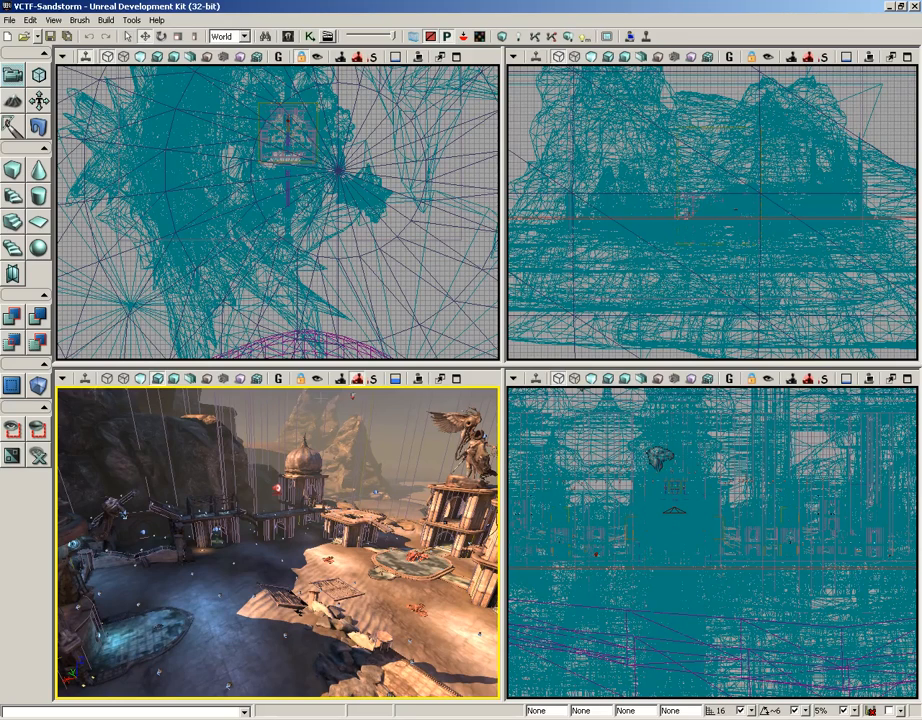
mouse_move(360, 379)
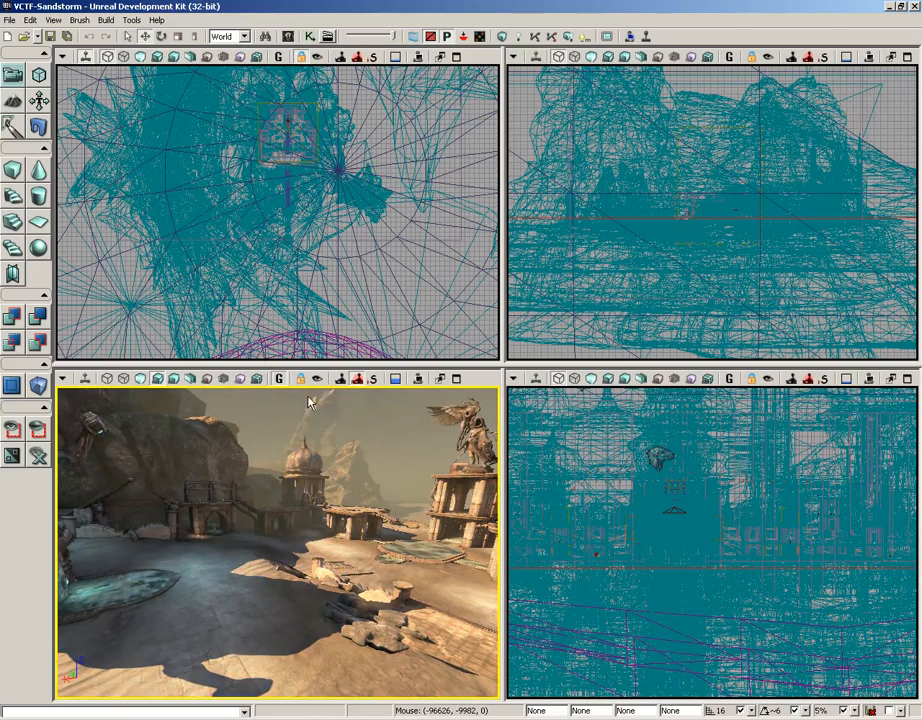
mouse_move(280, 378)
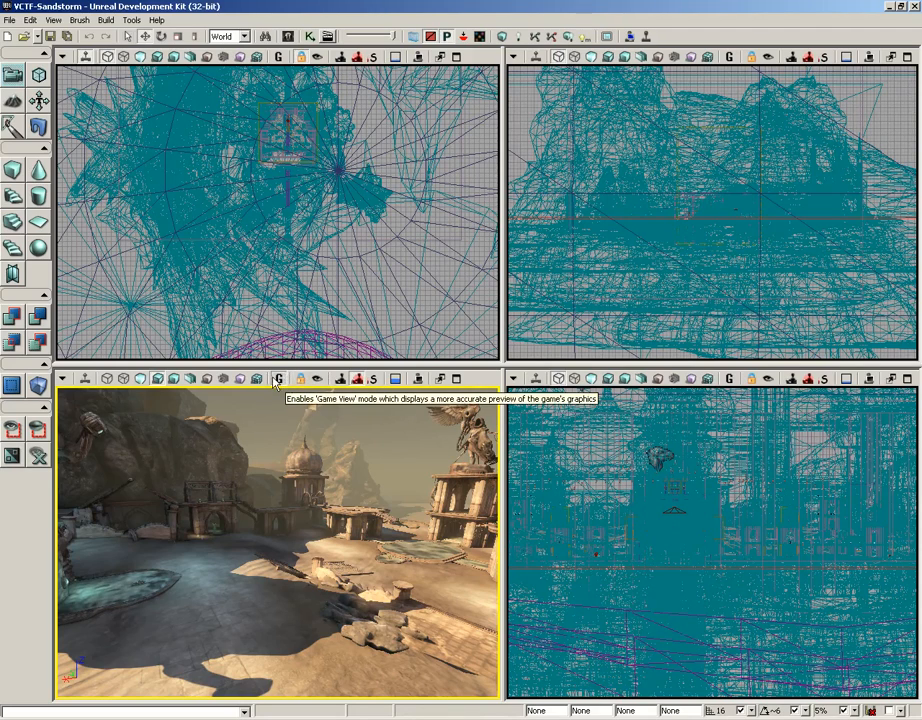
mouse_move(360, 378)
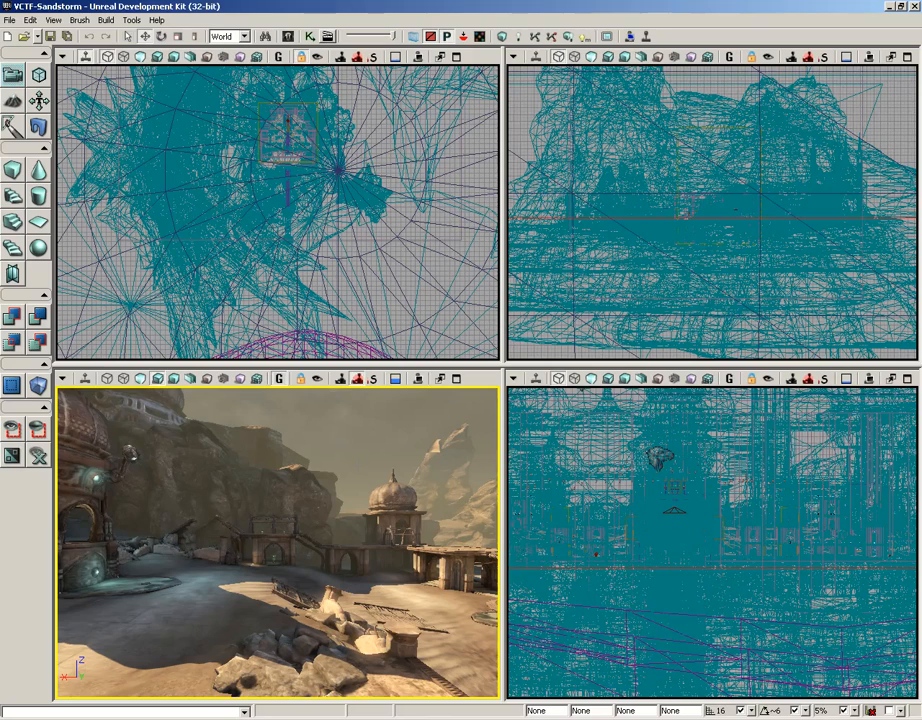
mouse_move(360, 378)
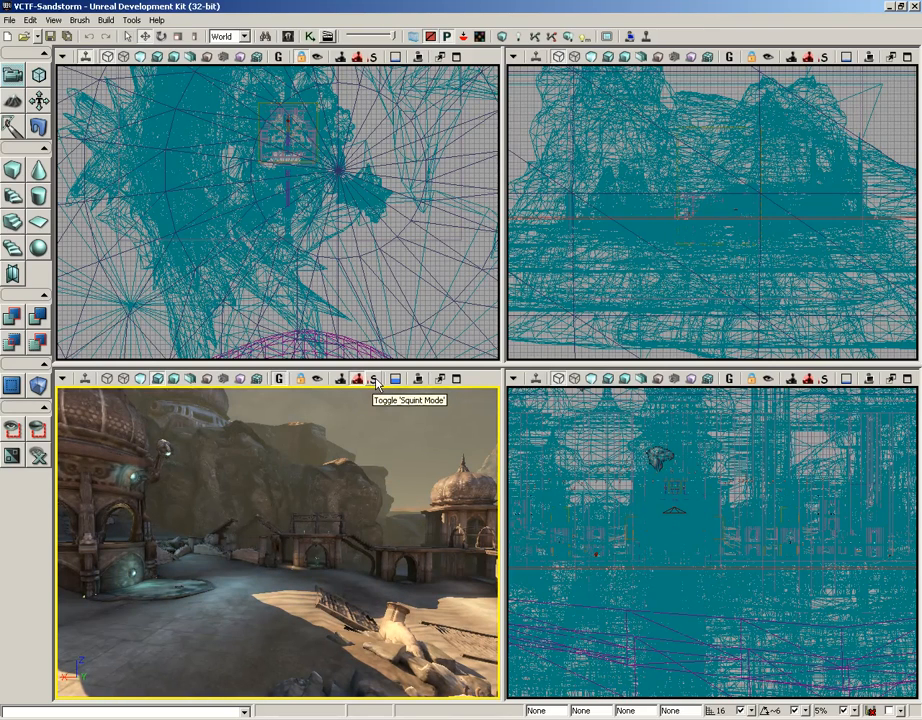
mouse_move(457, 378)
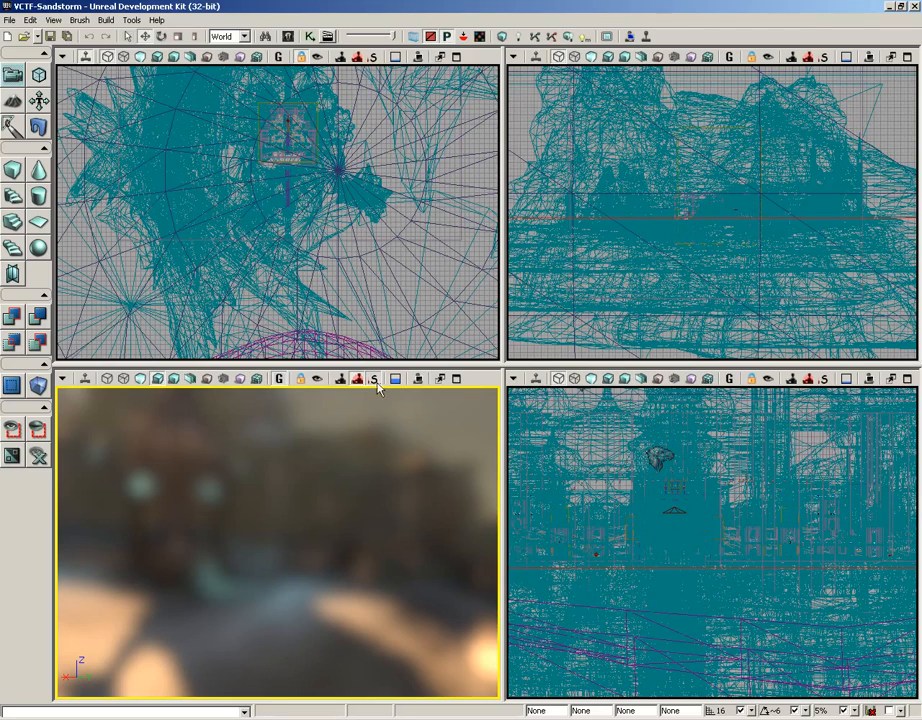
Turn Squint Mode off so Sandstorm's perspective view renders sharply, with editor icons hidden
click(279, 379)
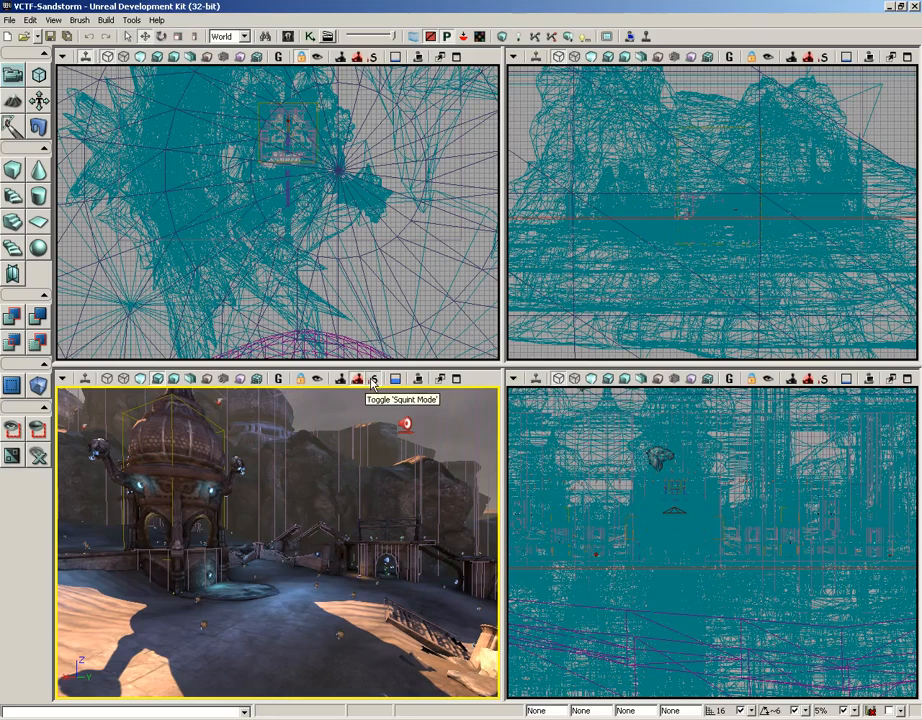
click(373, 379)
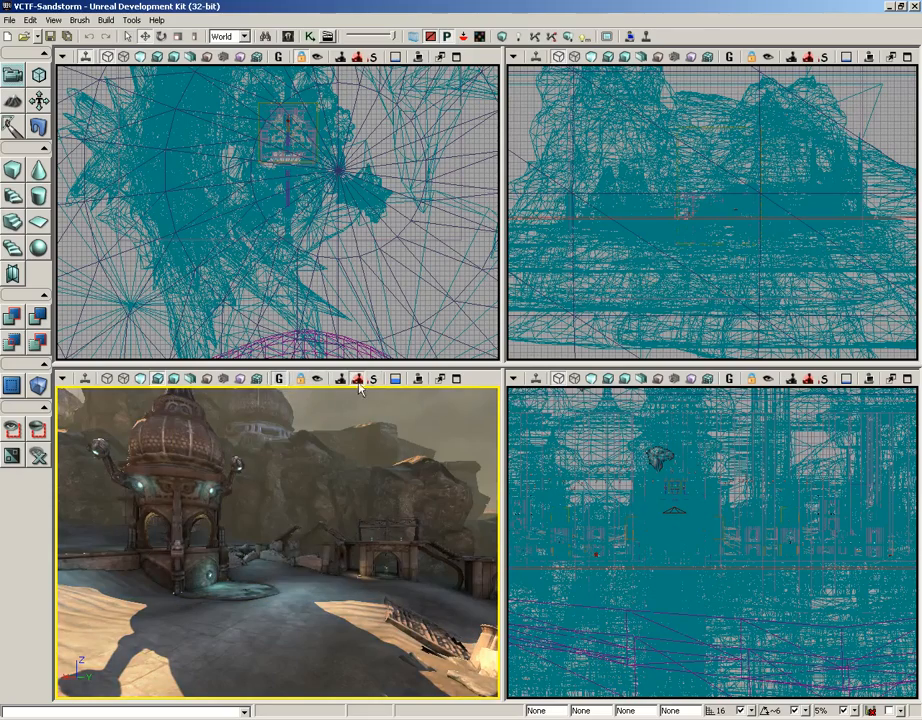
mouse_move(318, 378)
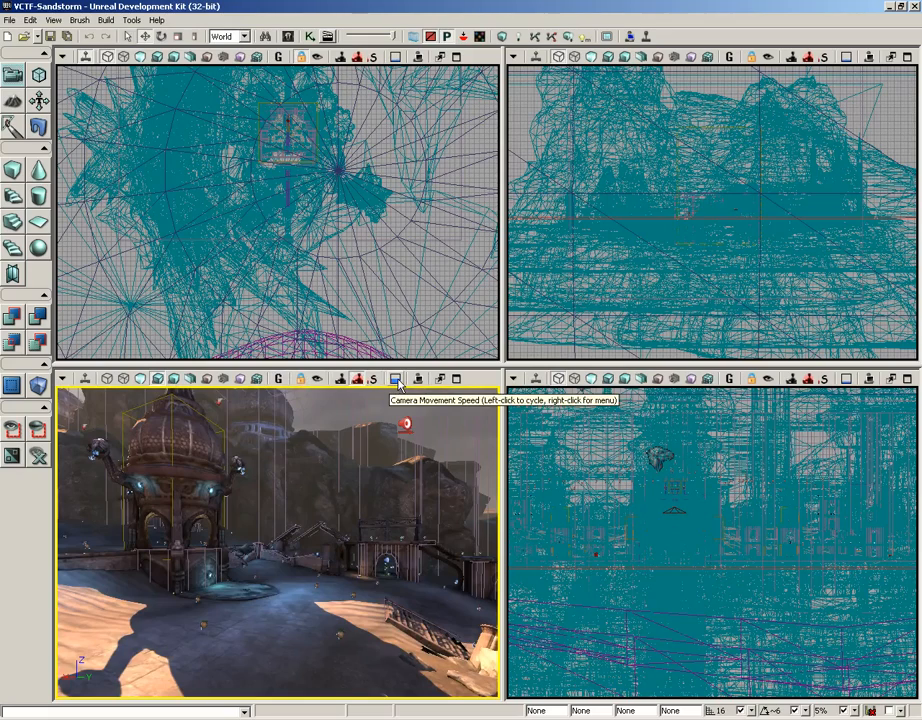
mouse_move(371, 480)
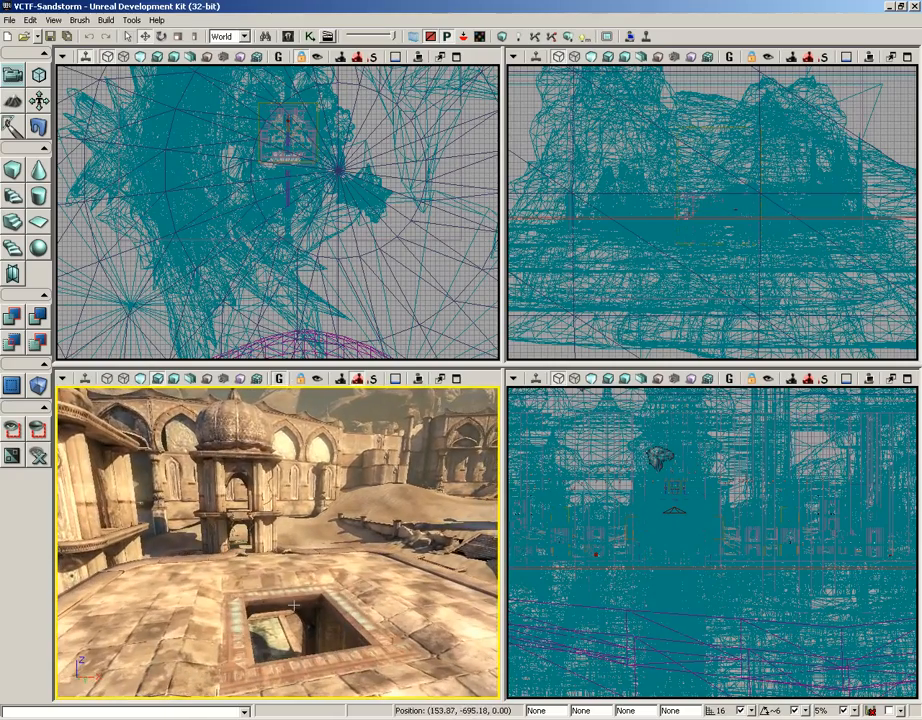
mouse_move(393, 378)
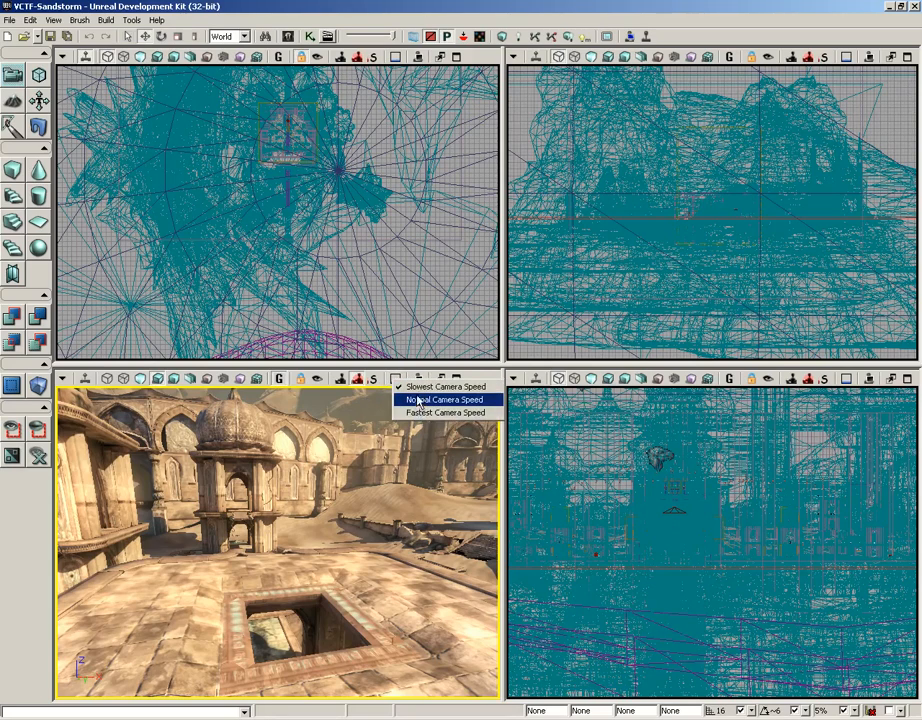
Set the perspective camera movement speed to Normal Camera Speed over the rooftop plaza
click(444, 399)
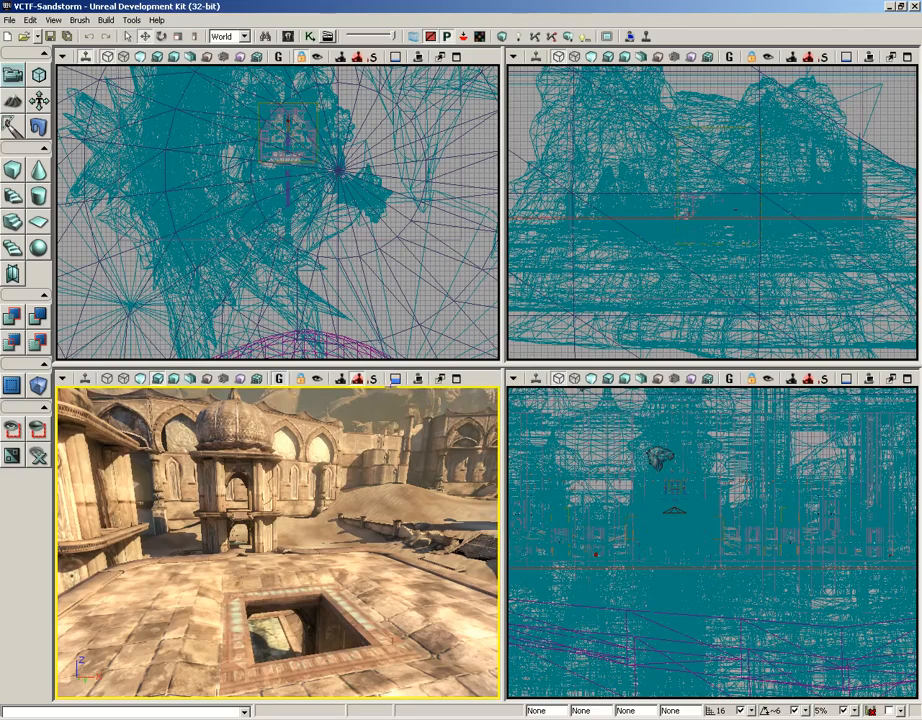
mouse_move(418, 378)
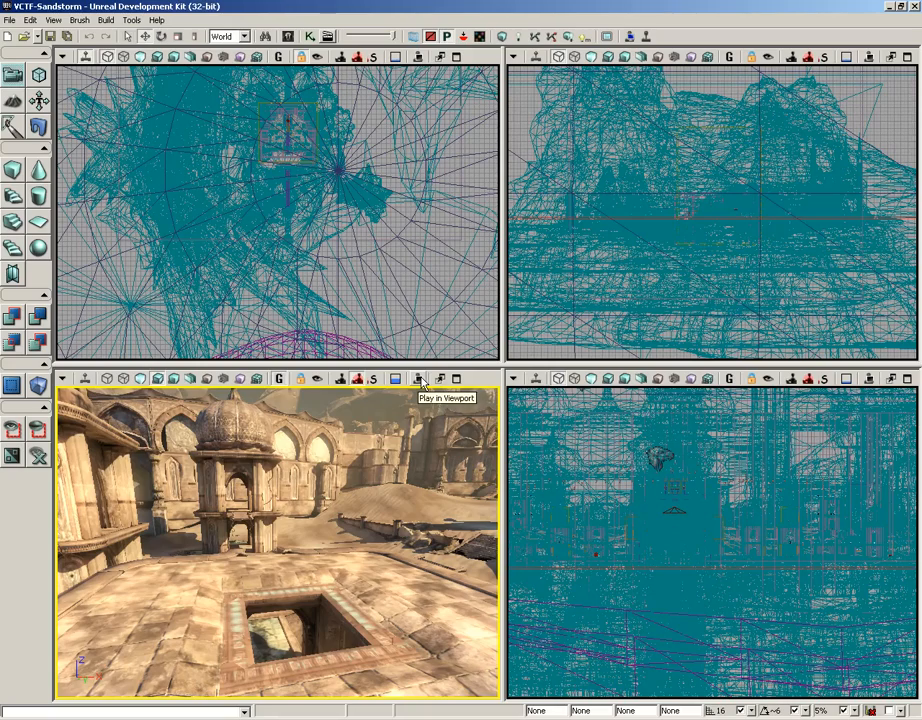
mouse_move(440, 378)
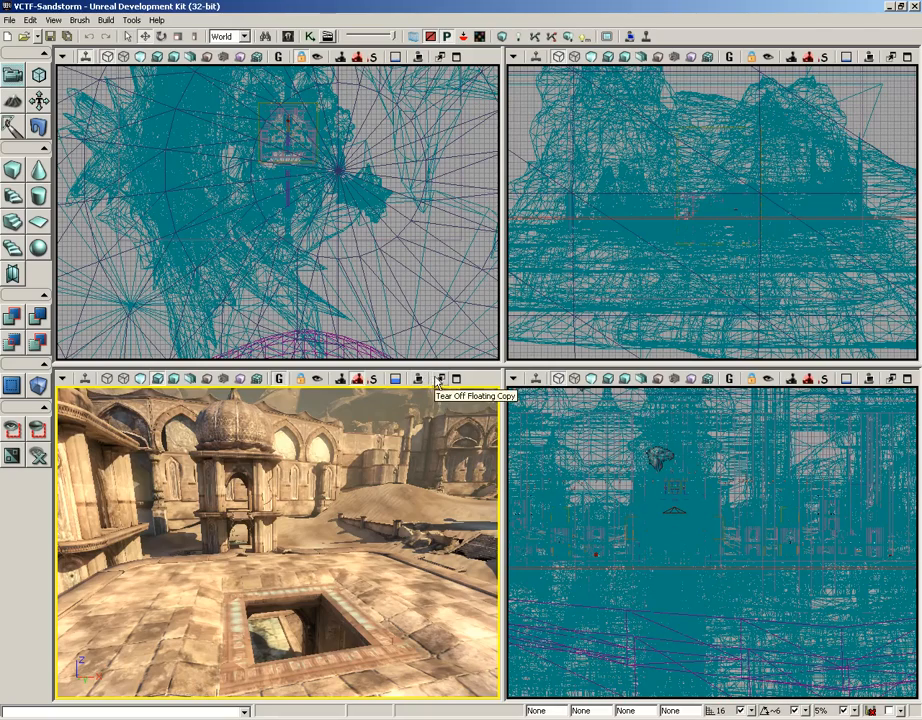
mouse_move(440, 380)
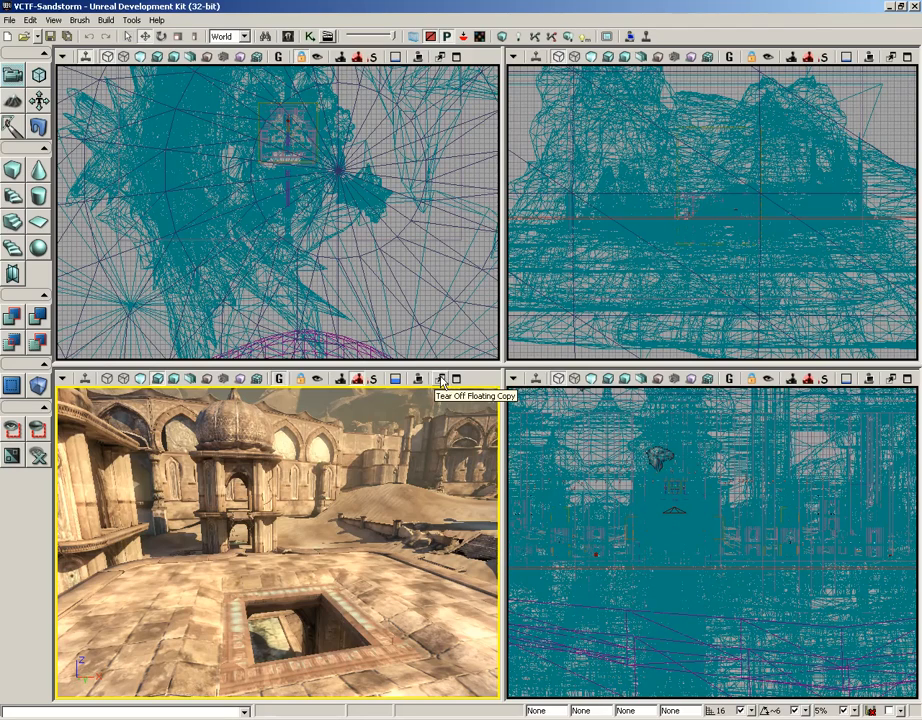
click(440, 378)
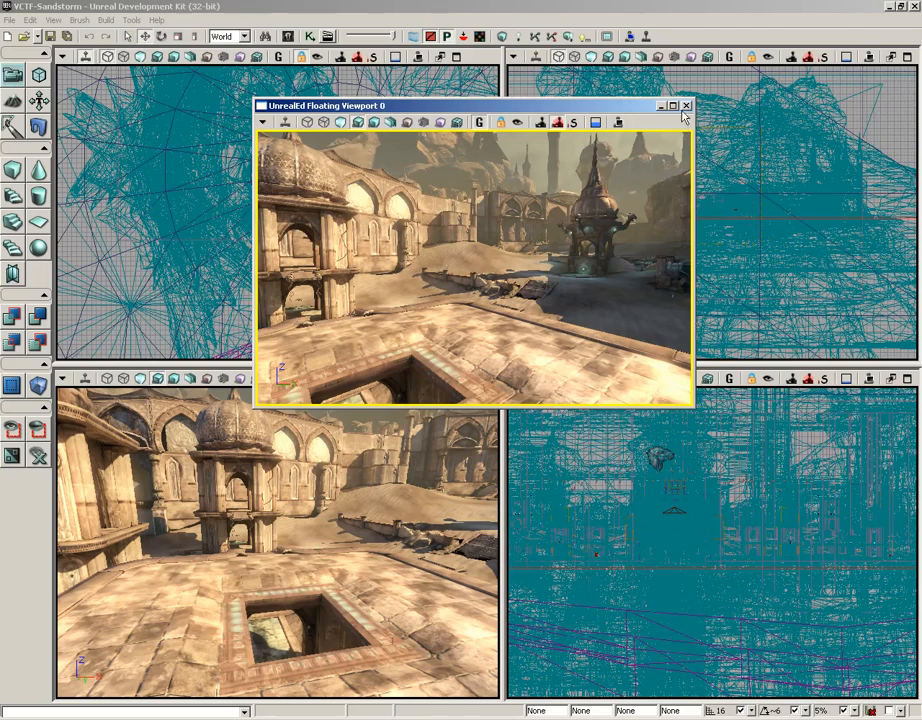
click(686, 105)
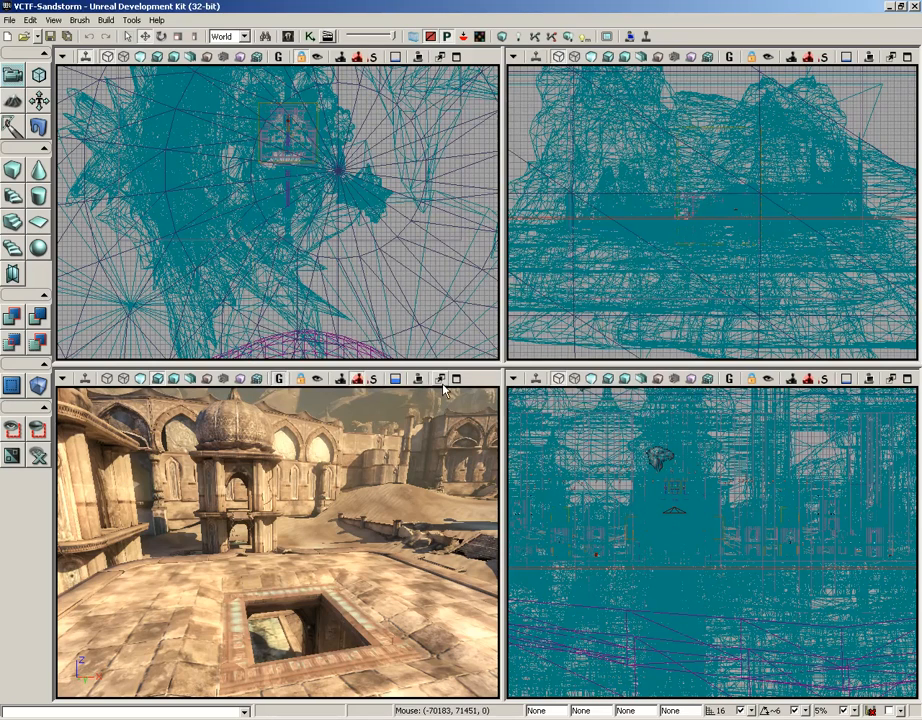
mouse_move(455, 378)
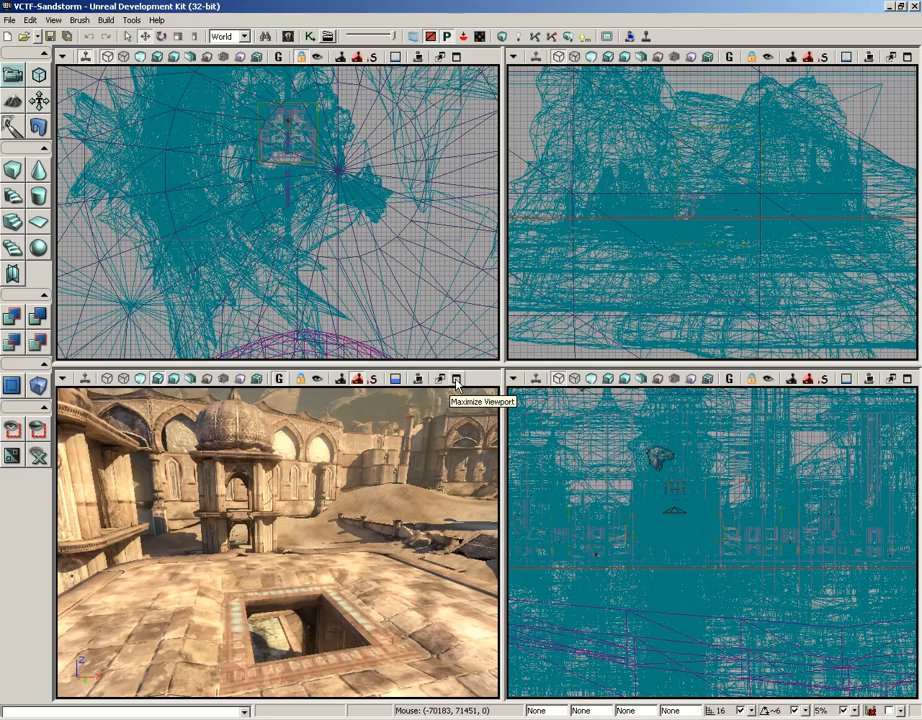
click(454, 378)
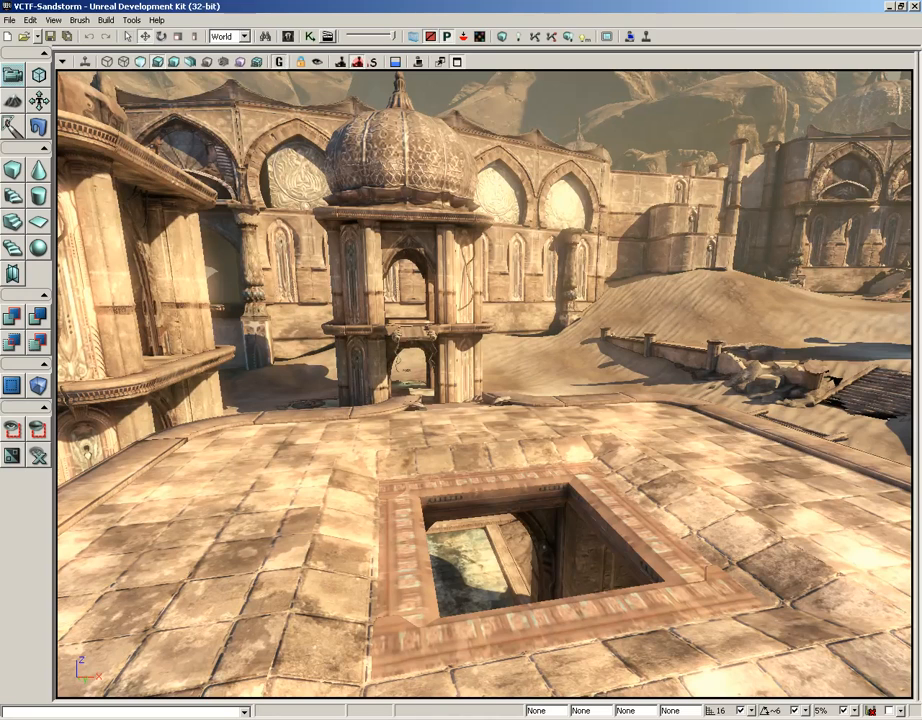
mouse_move(456, 62)
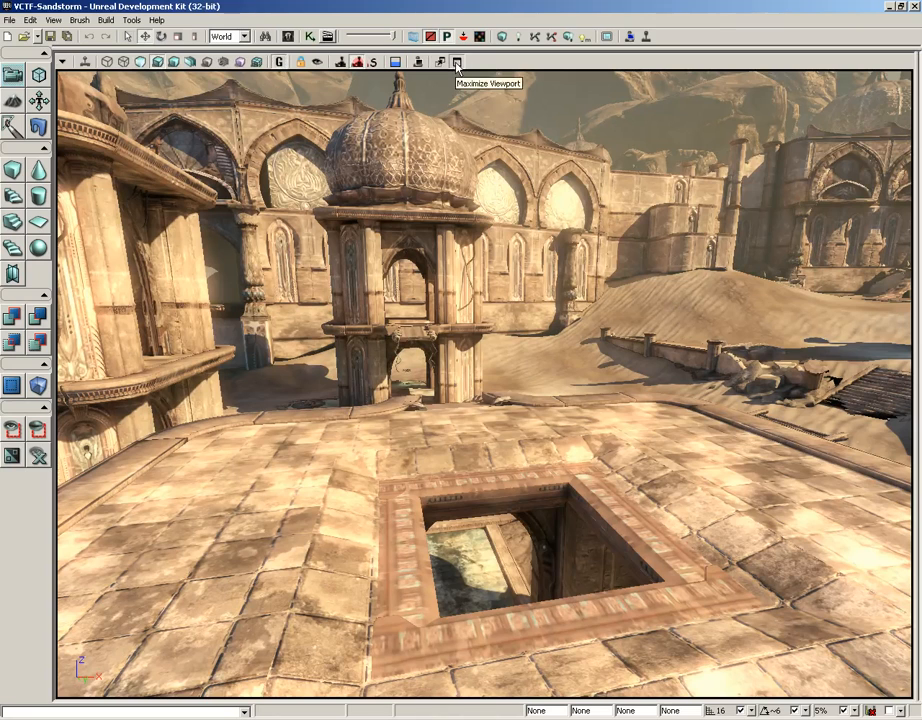
click(457, 62)
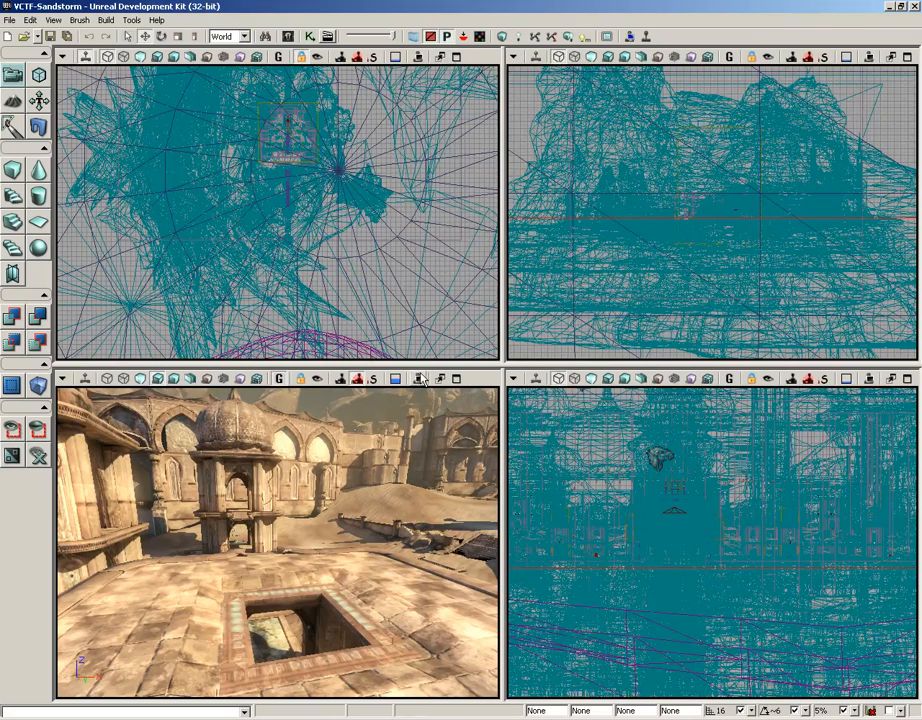
mouse_move(417, 378)
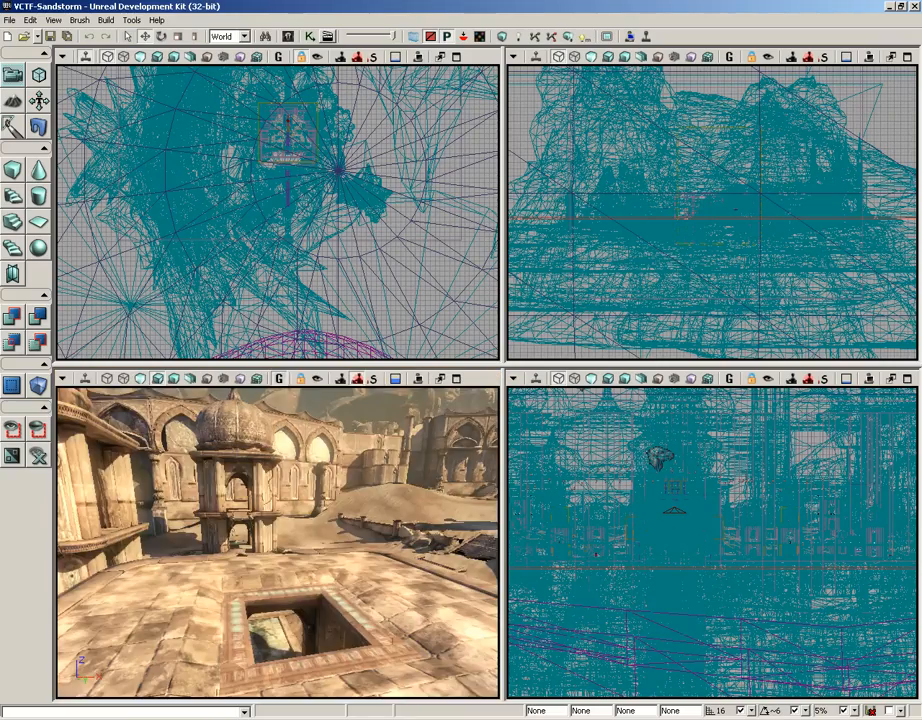
mouse_move(456, 378)
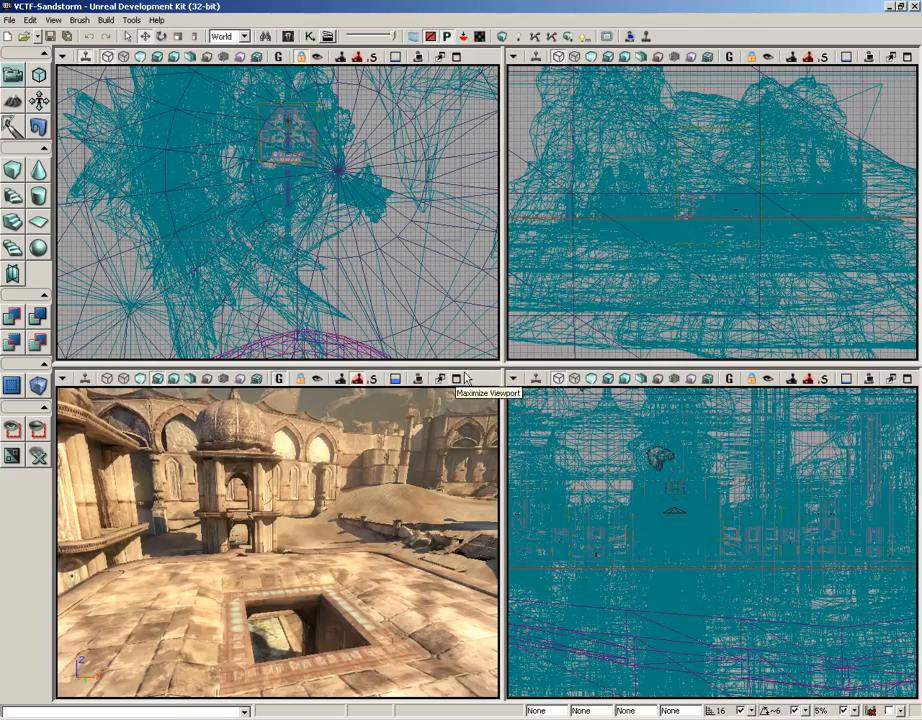